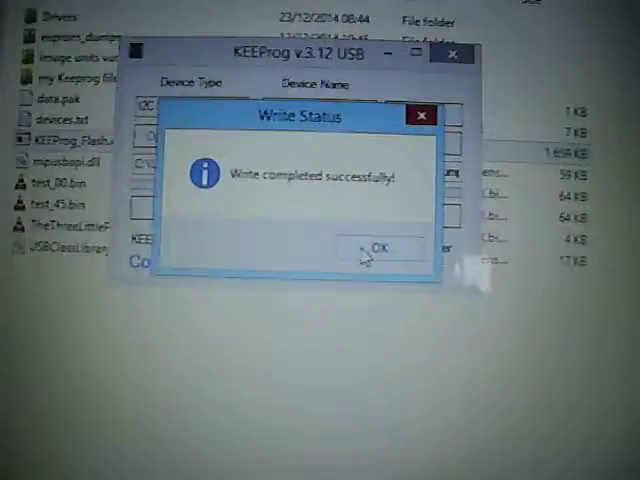
- Acknowledge the successful 24C02C write and view the memory buffer contents
{"action": "left_click", "coordinate": [380, 247]}
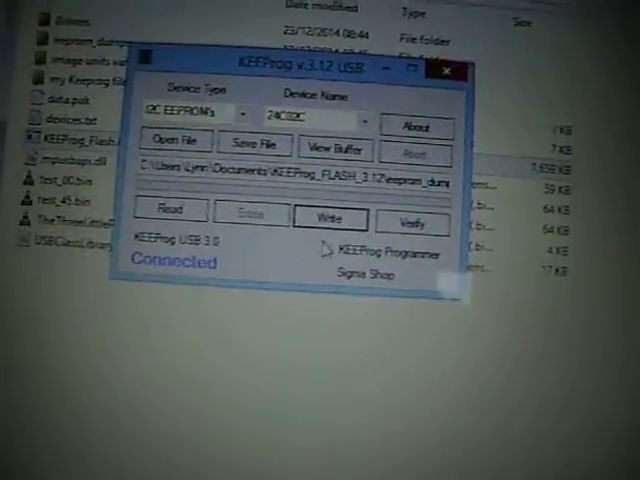
{"action": "left_click", "coordinate": [335, 146]}
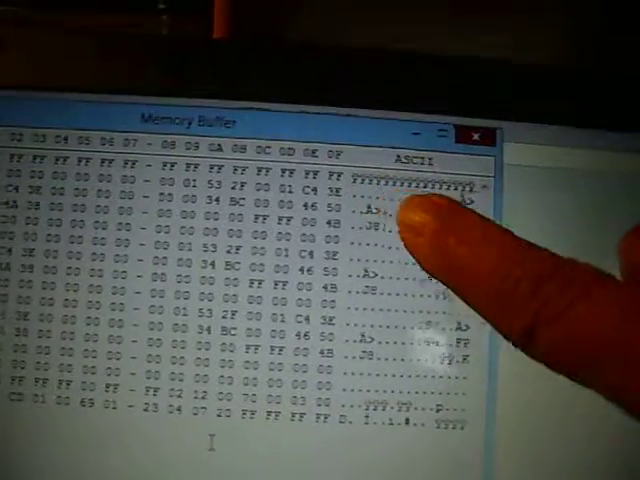